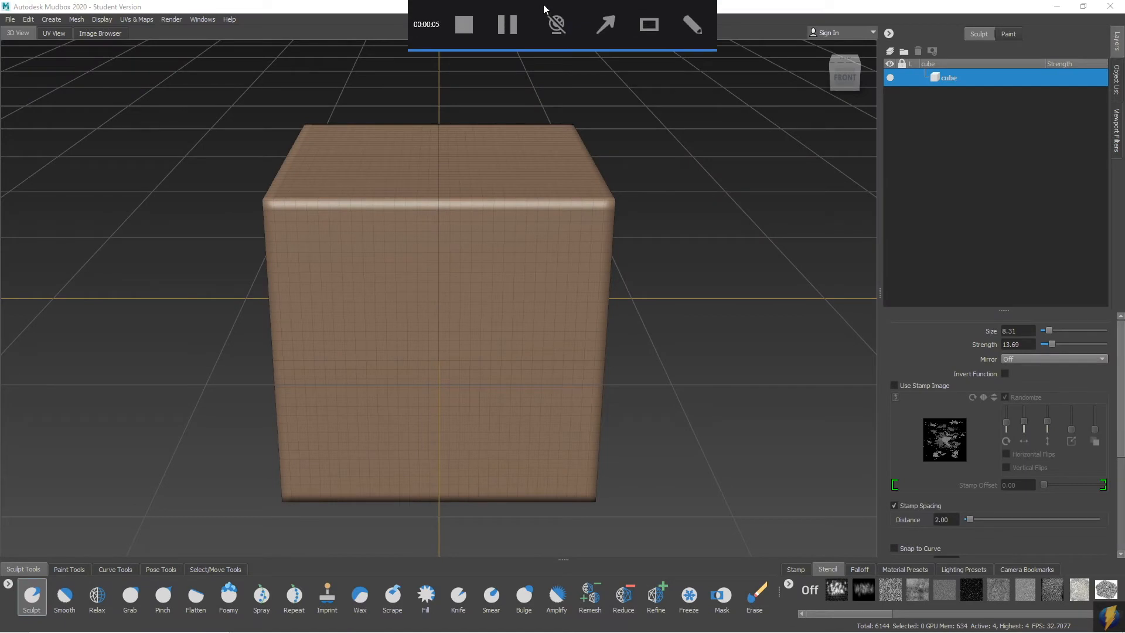
# - Open the Help menu's one-minute learning movies, then close the welcome window
pyautogui.click(605, 23)
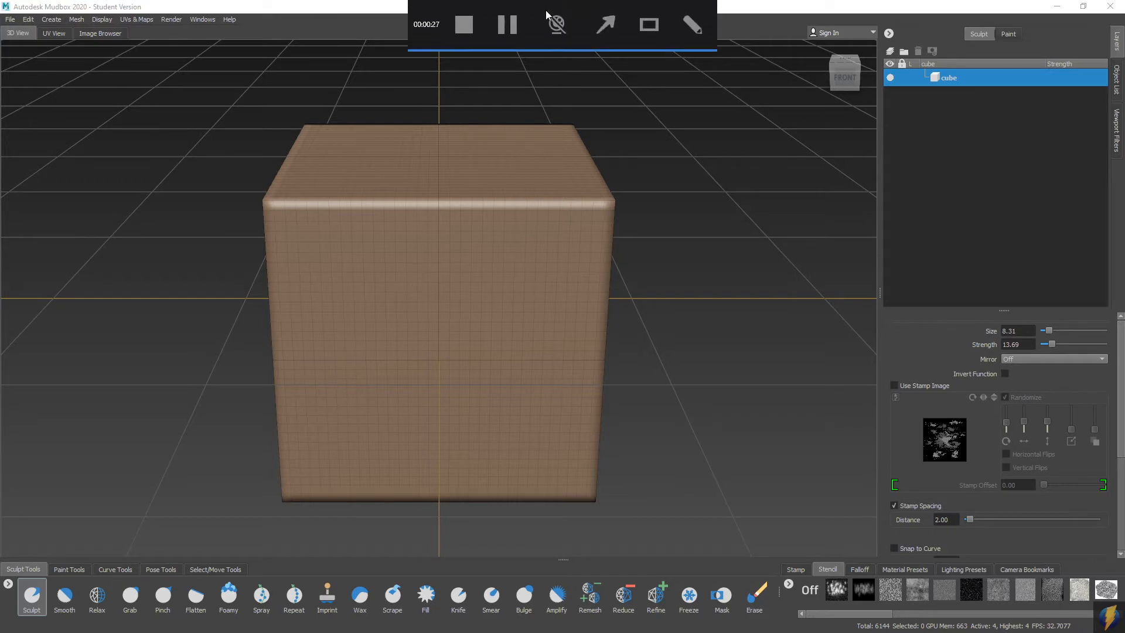
pyautogui.click(605, 23)
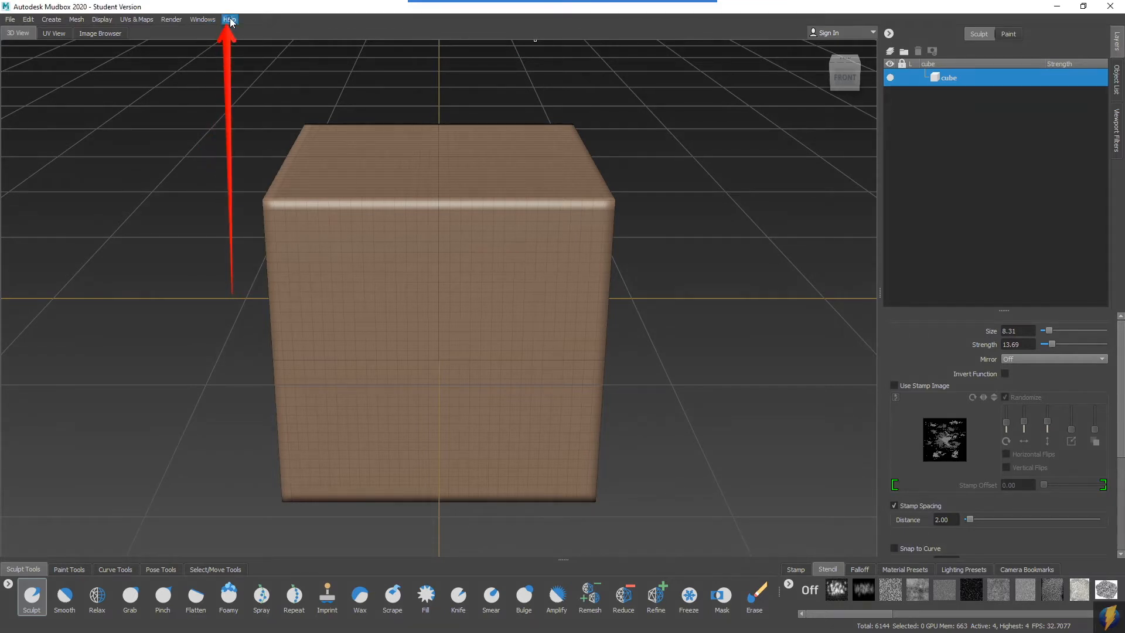
pyautogui.click(230, 19)
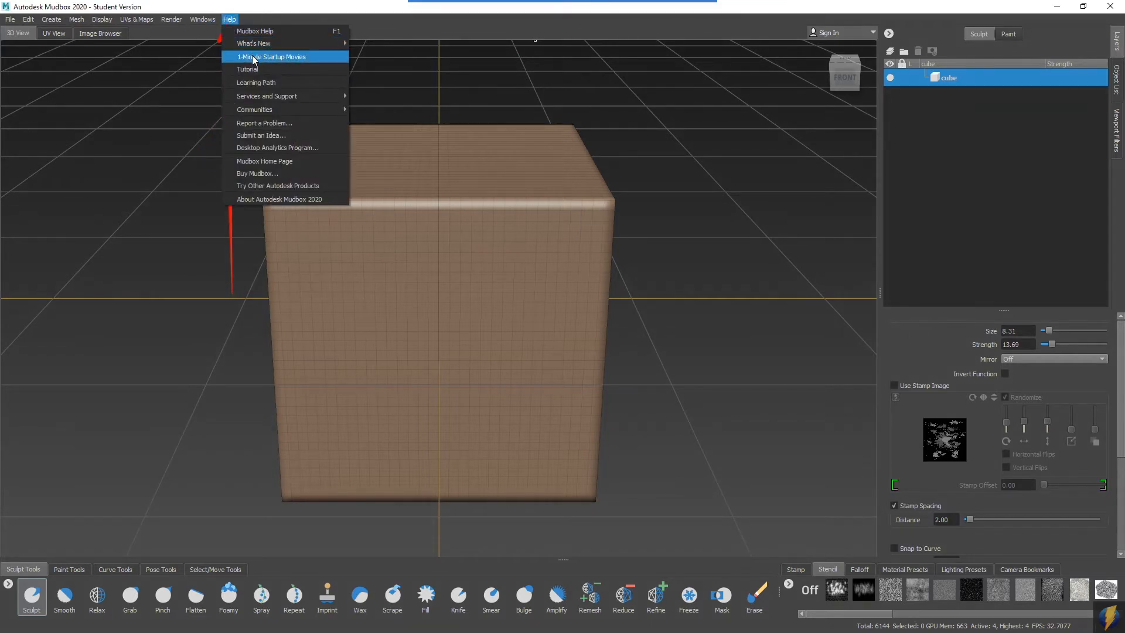
pyautogui.click(272, 57)
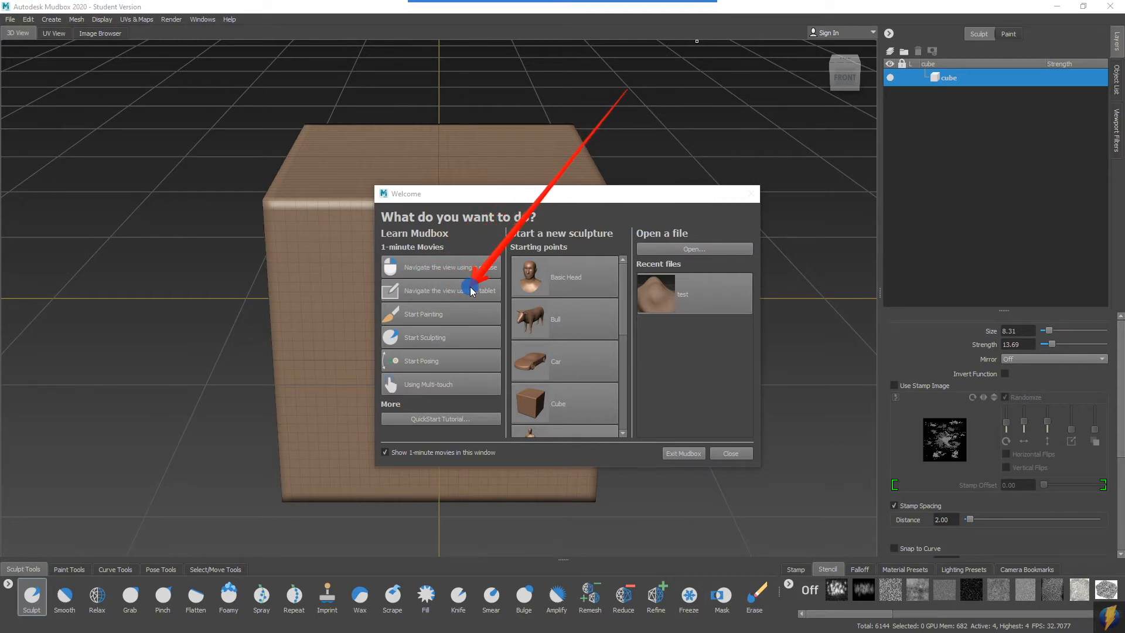
pyautogui.moveTo(457, 217)
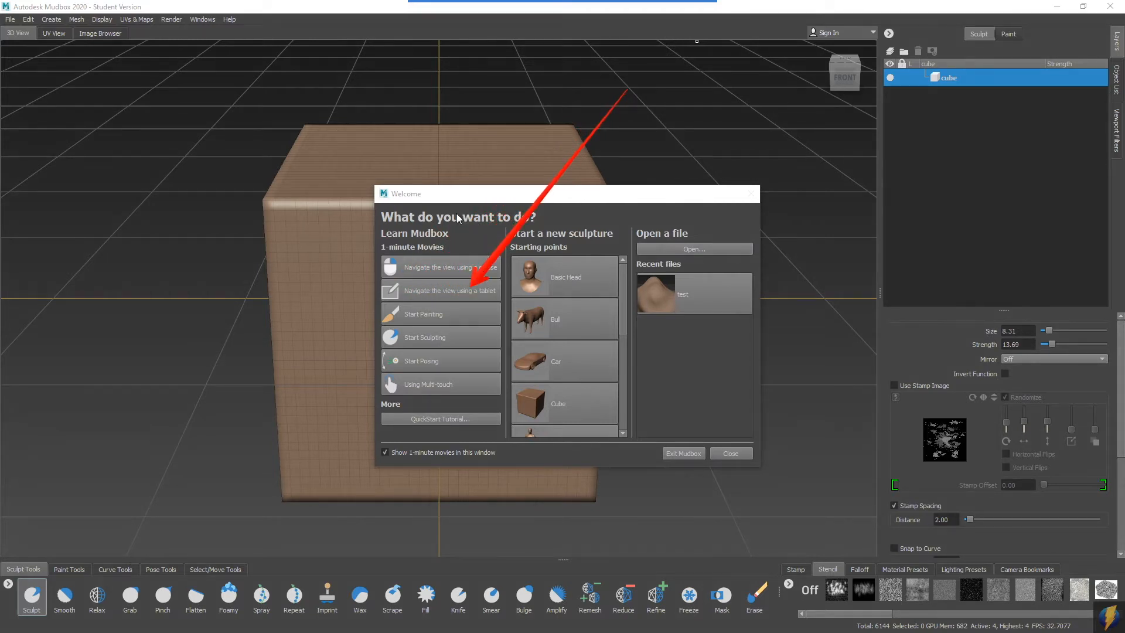
pyautogui.moveTo(742, 413)
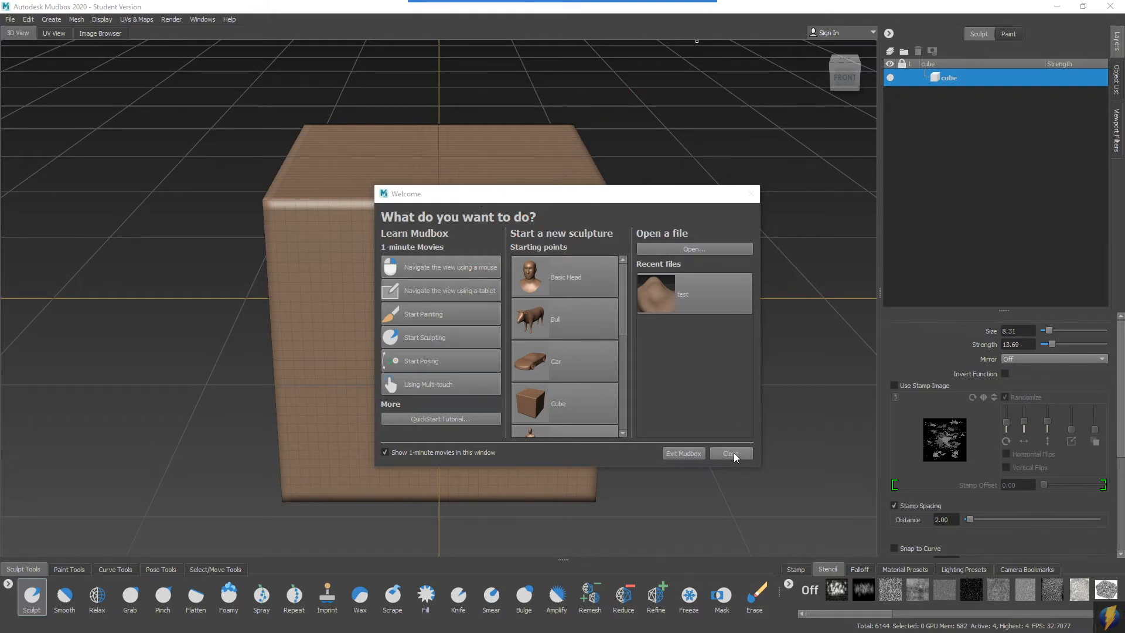
pyautogui.click(731, 453)
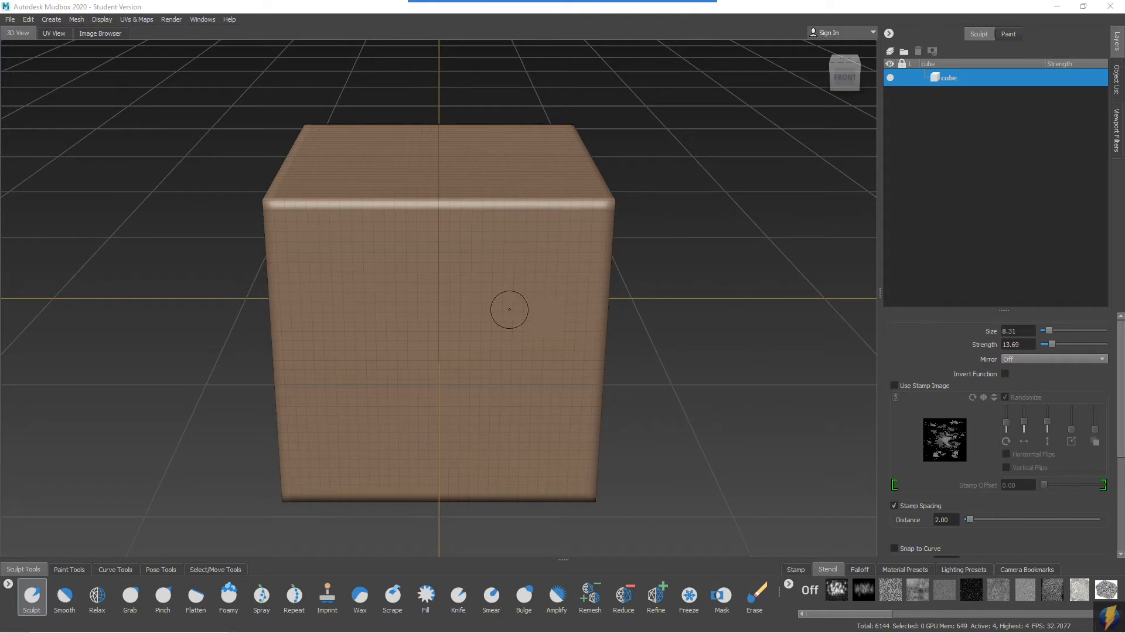
pyautogui.moveTo(584, 249)
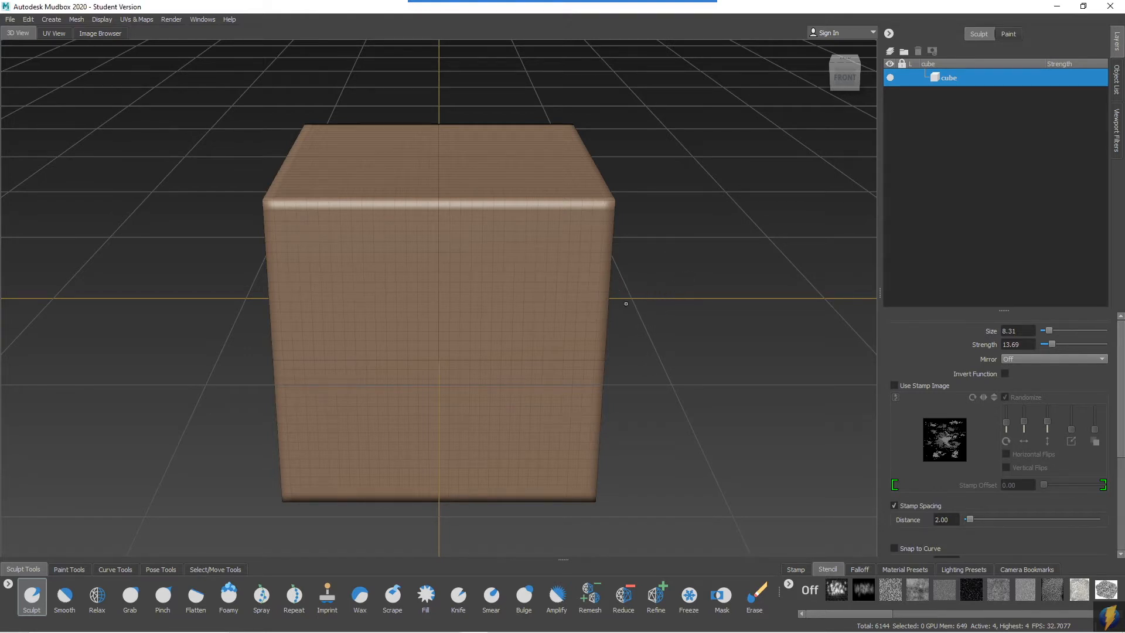
# - Orbit around the model and add a new sculpt layer, Sculpt Layer 1
pyautogui.moveTo(624, 303); pyautogui.dragTo(470, 334)
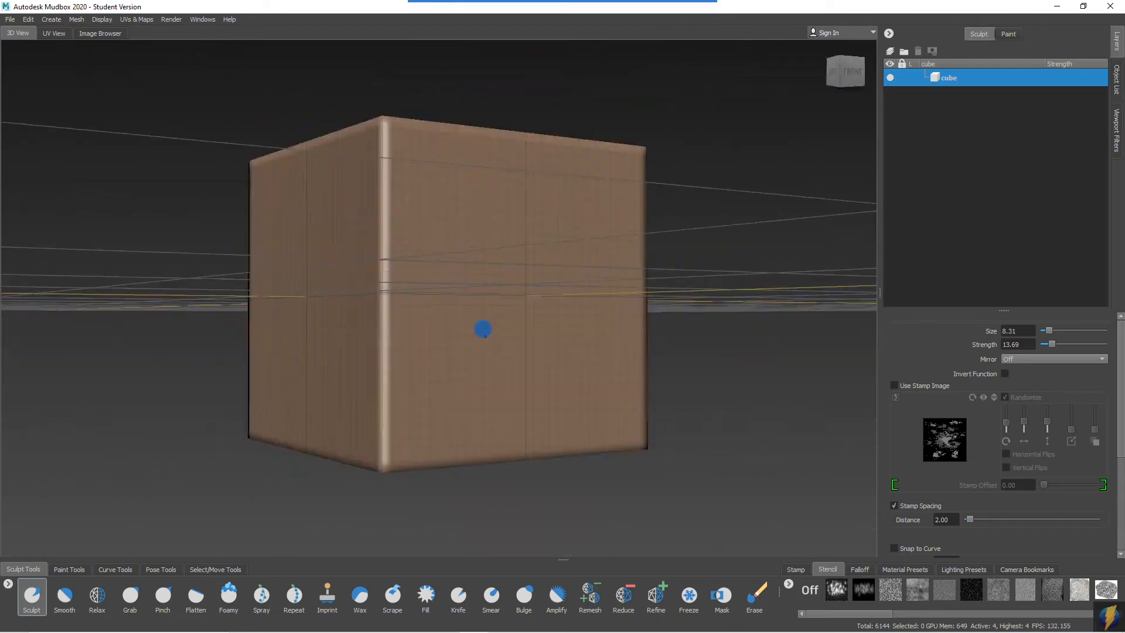
pyautogui.moveTo(482, 329); pyautogui.dragTo(493, 237)
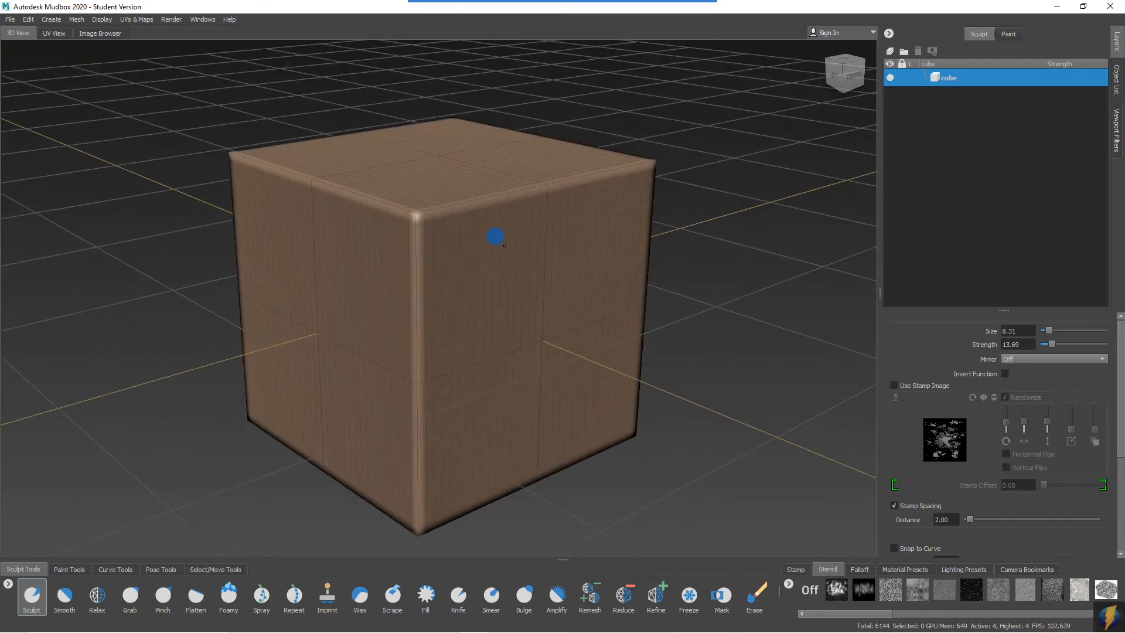
pyautogui.moveTo(547, 213)
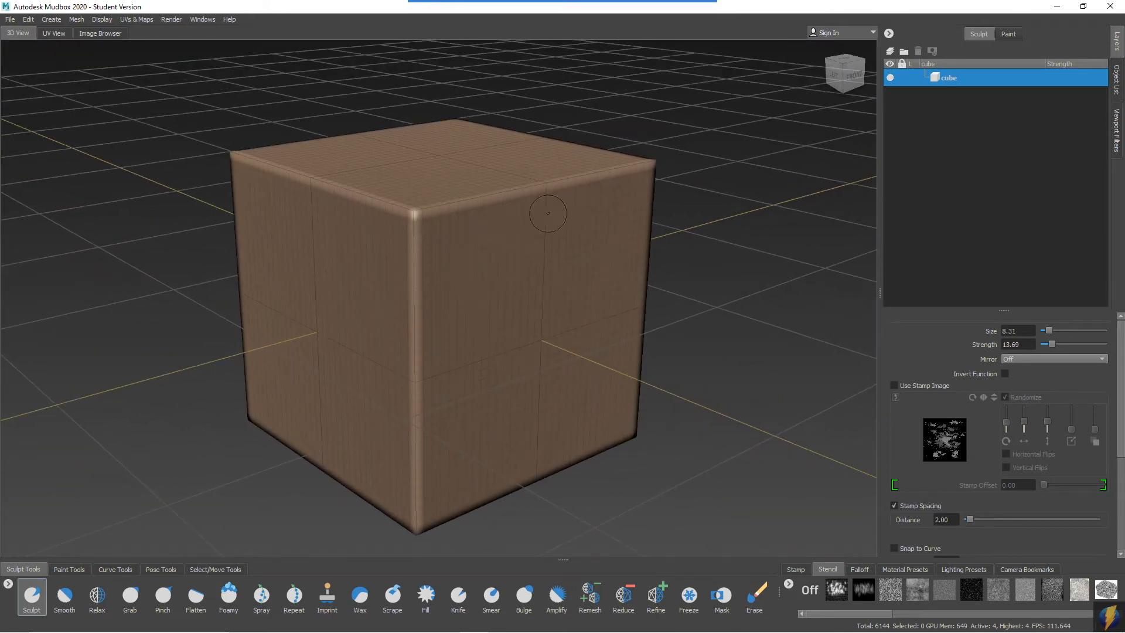
pyautogui.moveTo(485, 275)
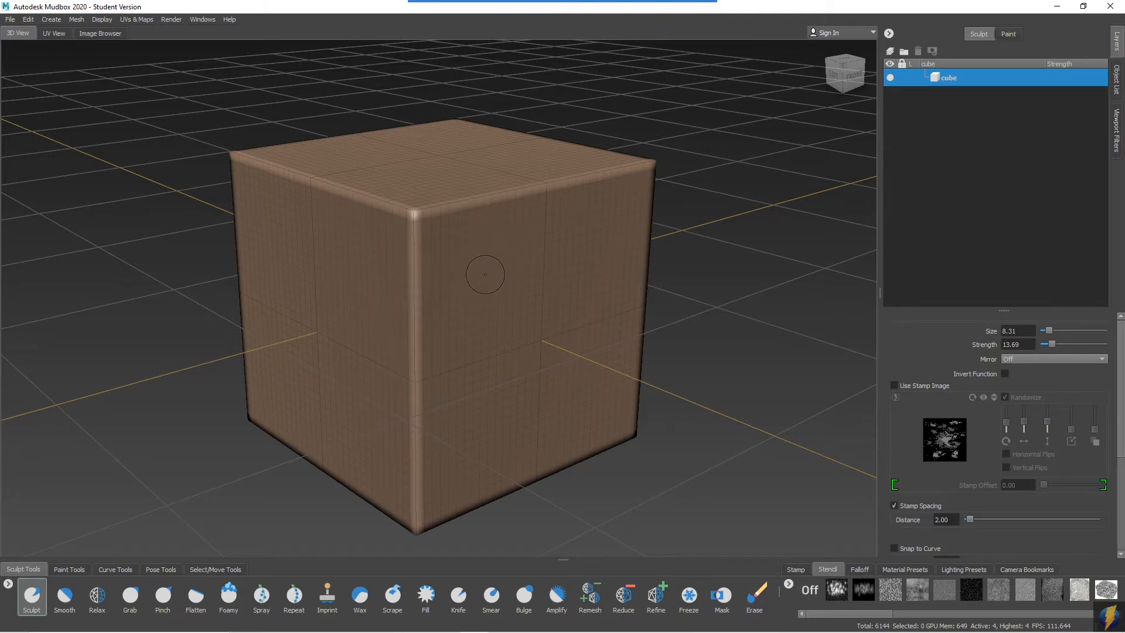
pyautogui.moveTo(424, 272)
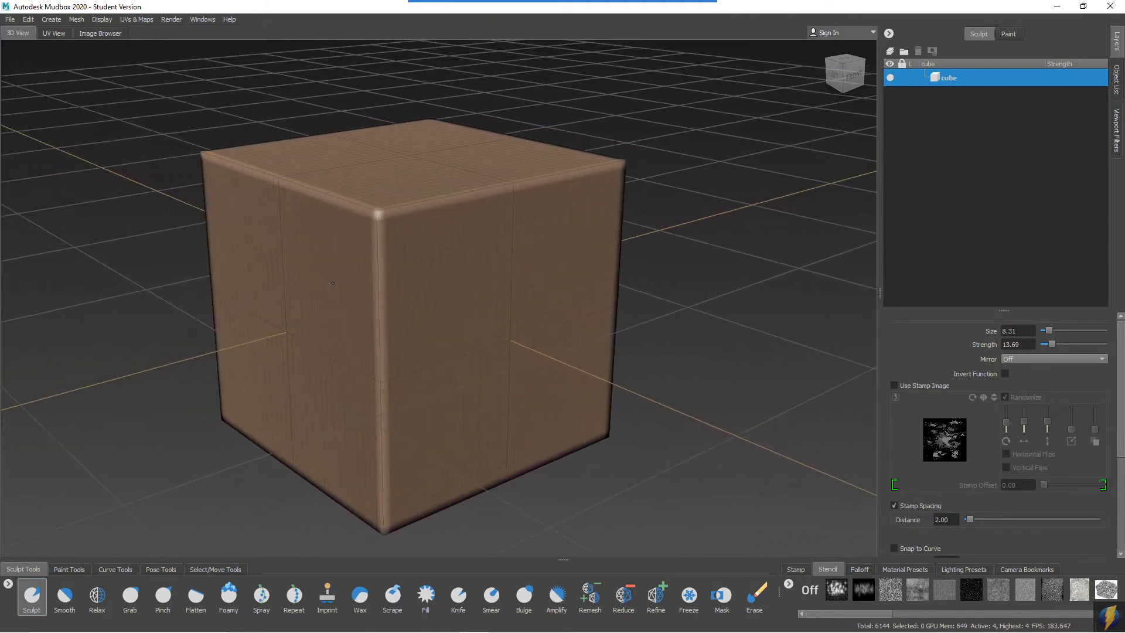
pyautogui.moveTo(517, 151)
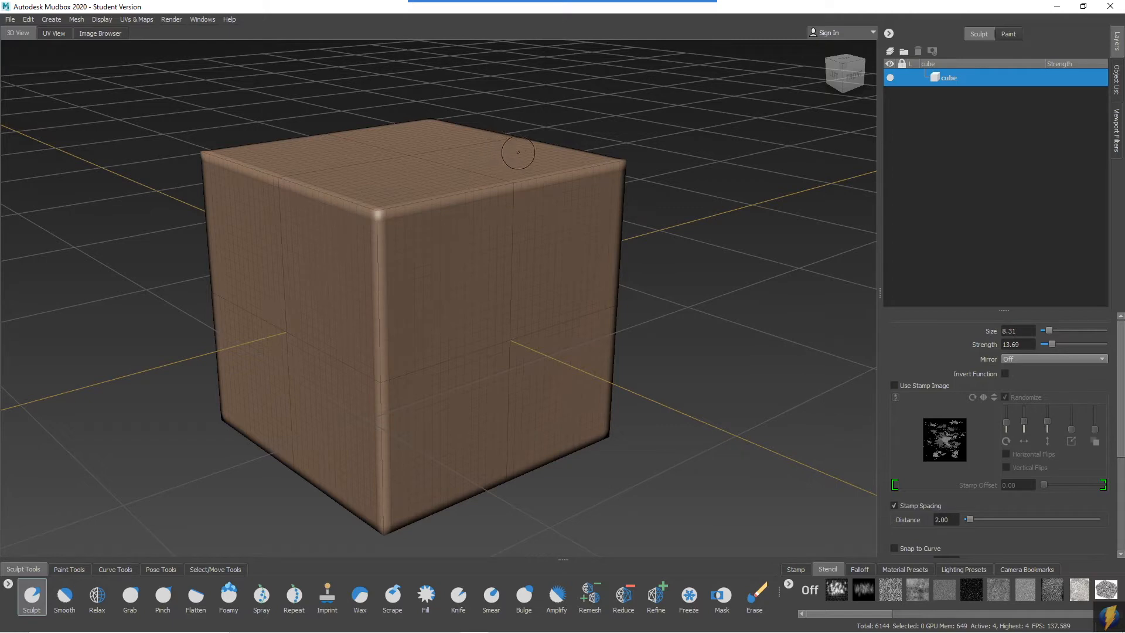
pyautogui.moveTo(590, 207)
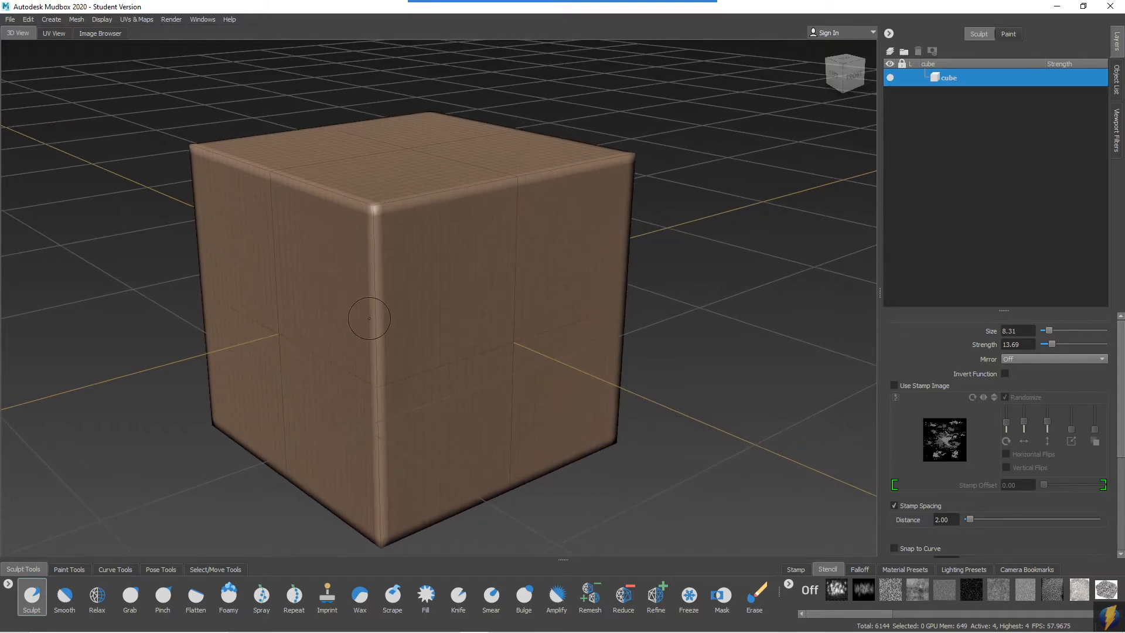
pyautogui.moveTo(370, 319); pyautogui.dragTo(400, 345)
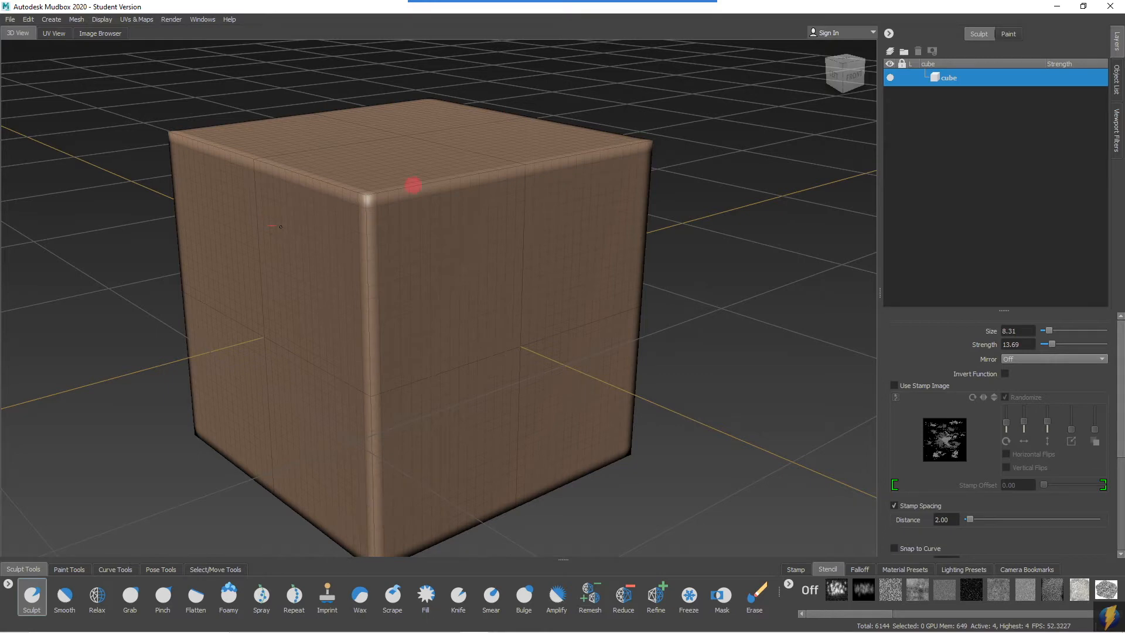
pyautogui.moveTo(422, 191)
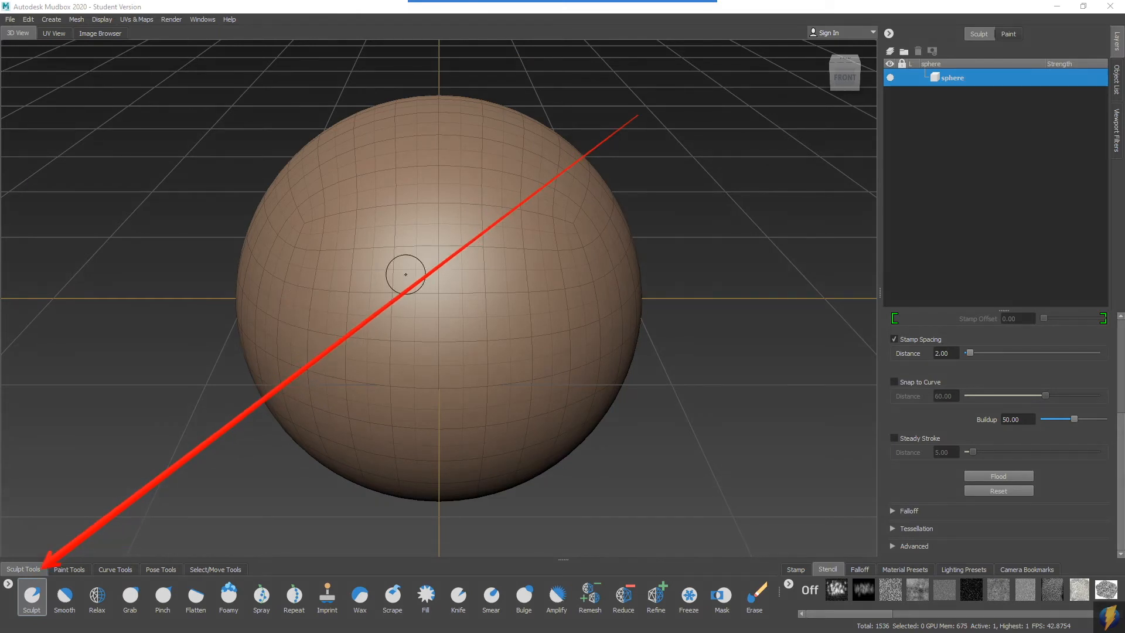
pyautogui.moveTo(487, 254)
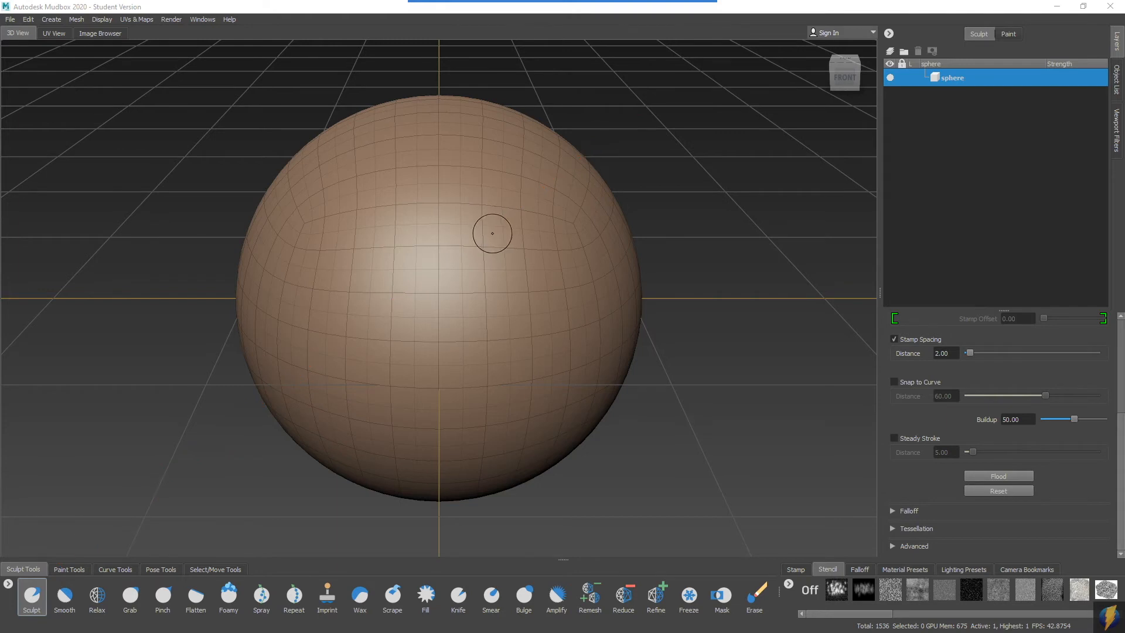
pyautogui.moveTo(698, 282)
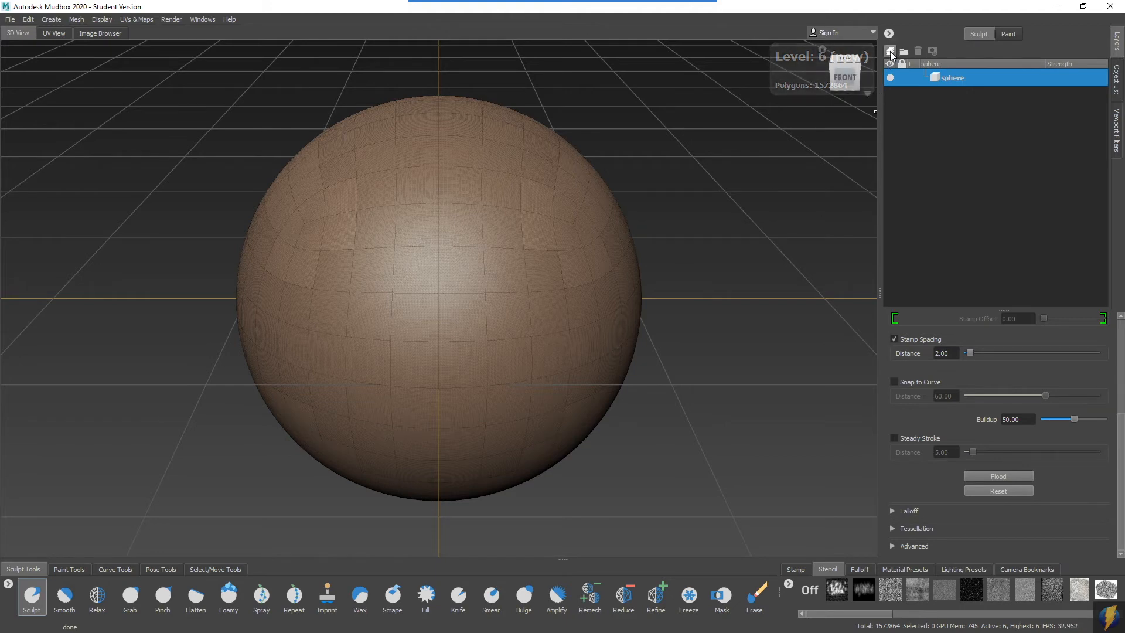
pyautogui.click(892, 51)
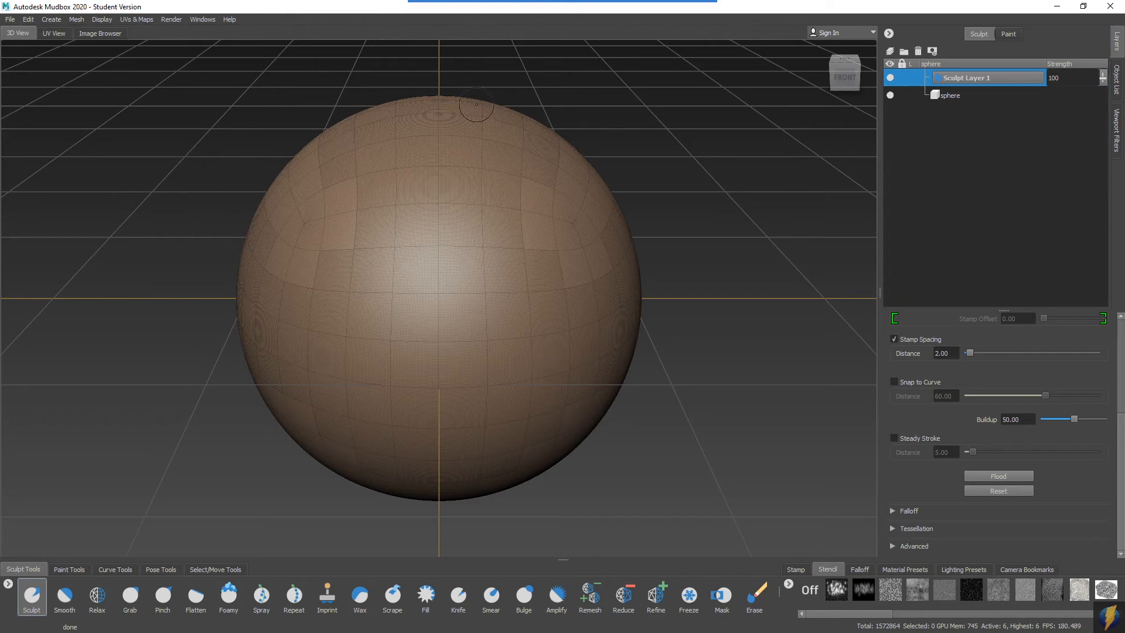
pyautogui.moveTo(476, 111)
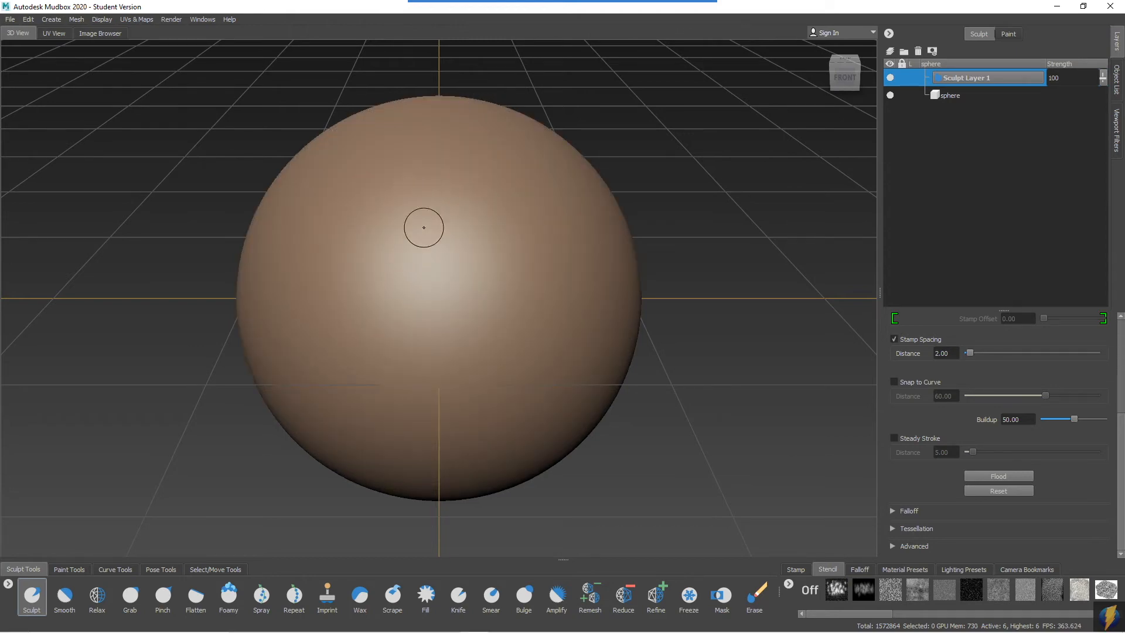
pyautogui.moveTo(389, 180)
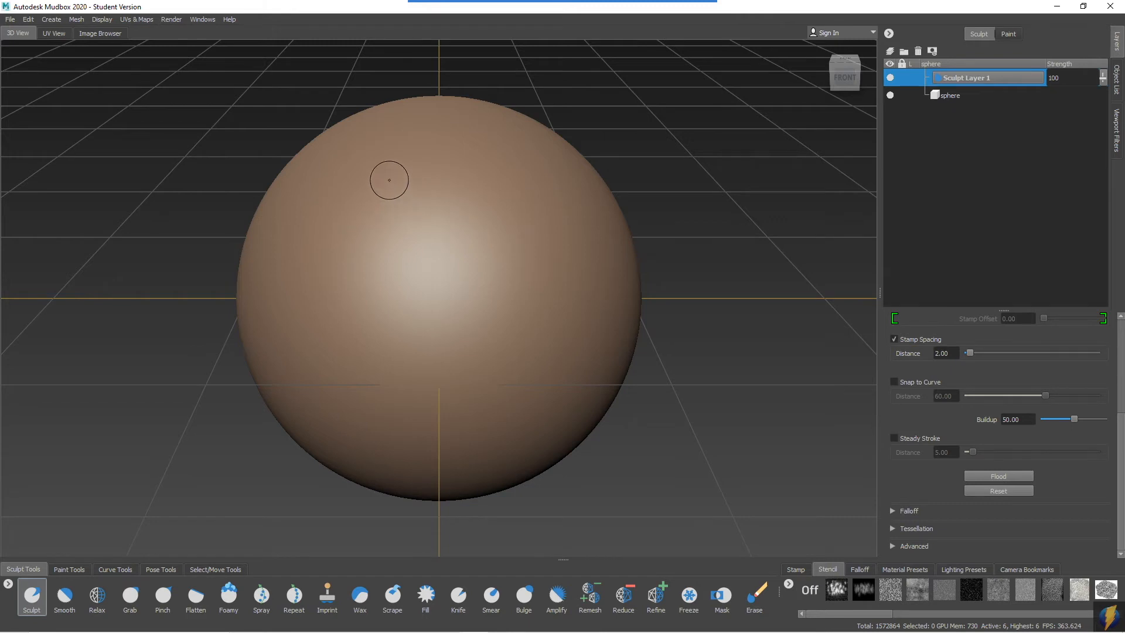
pyautogui.moveTo(395, 168)
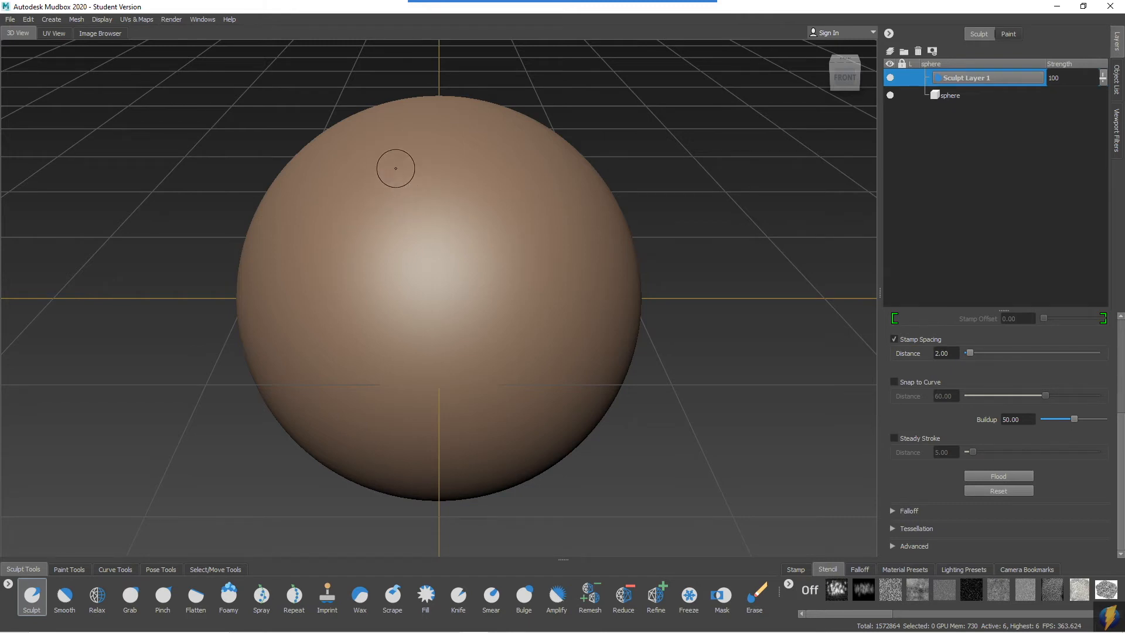
# - Sculpt two S-shaped wavy raised strokes down the sphere's upper left
pyautogui.click(391, 157)
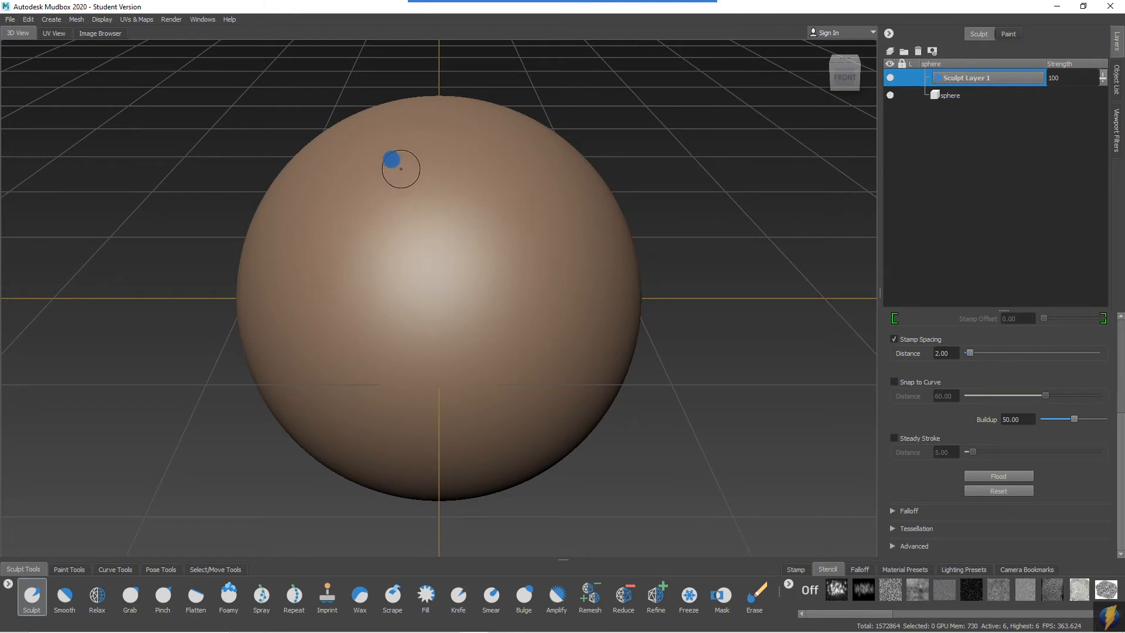
pyautogui.moveTo(400, 159); pyautogui.dragTo(337, 230)
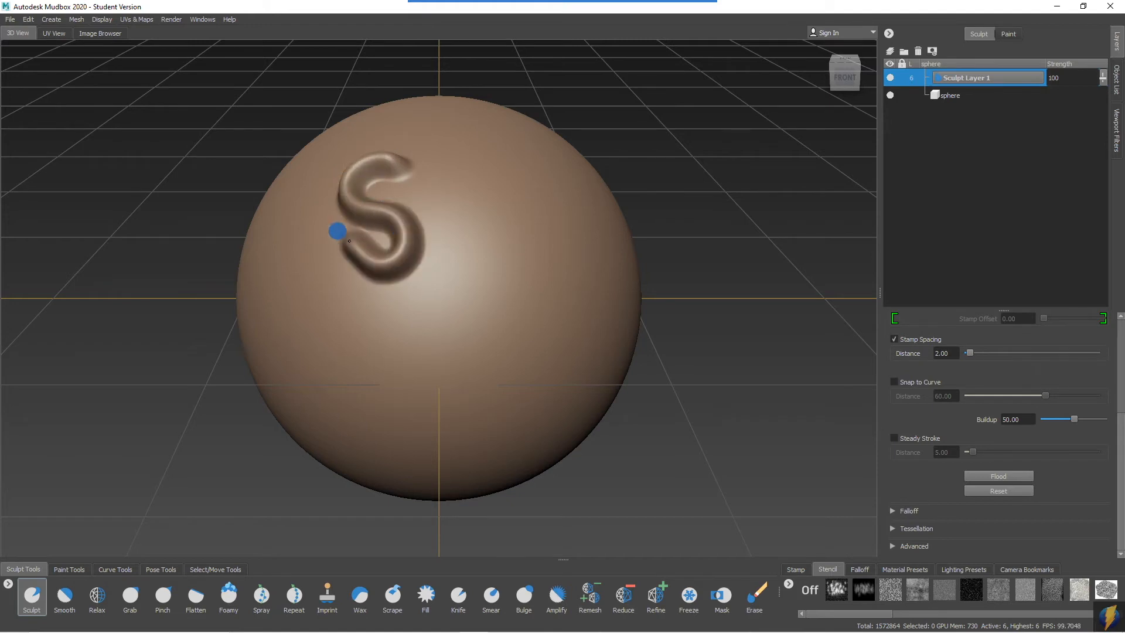
pyautogui.moveTo(337, 230); pyautogui.dragTo(316, 402)
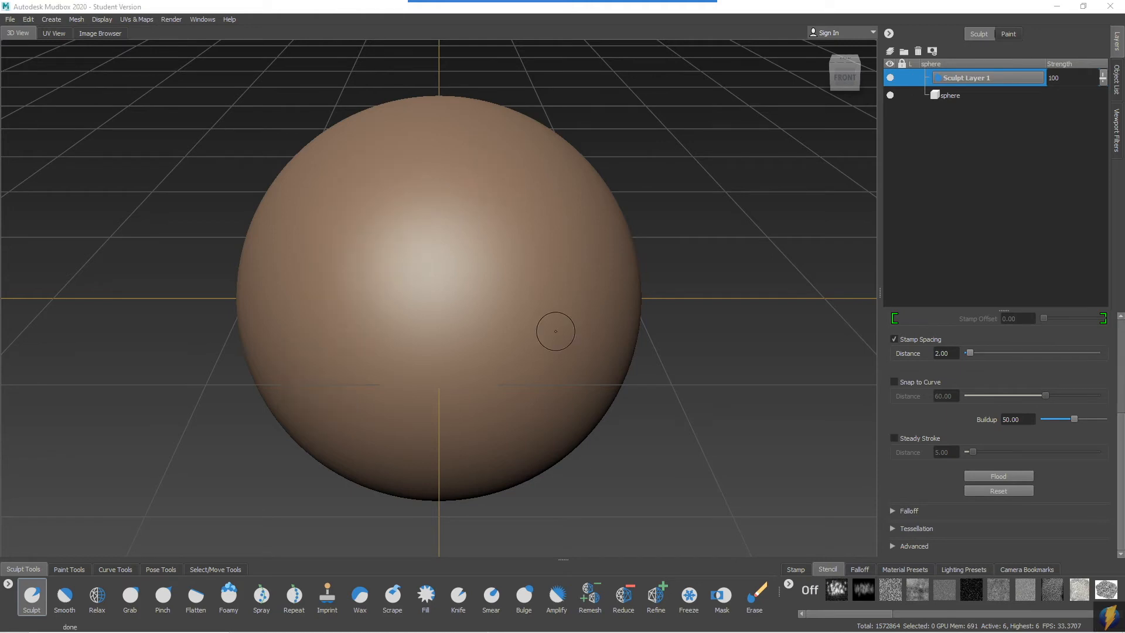
pyautogui.moveTo(512, 314)
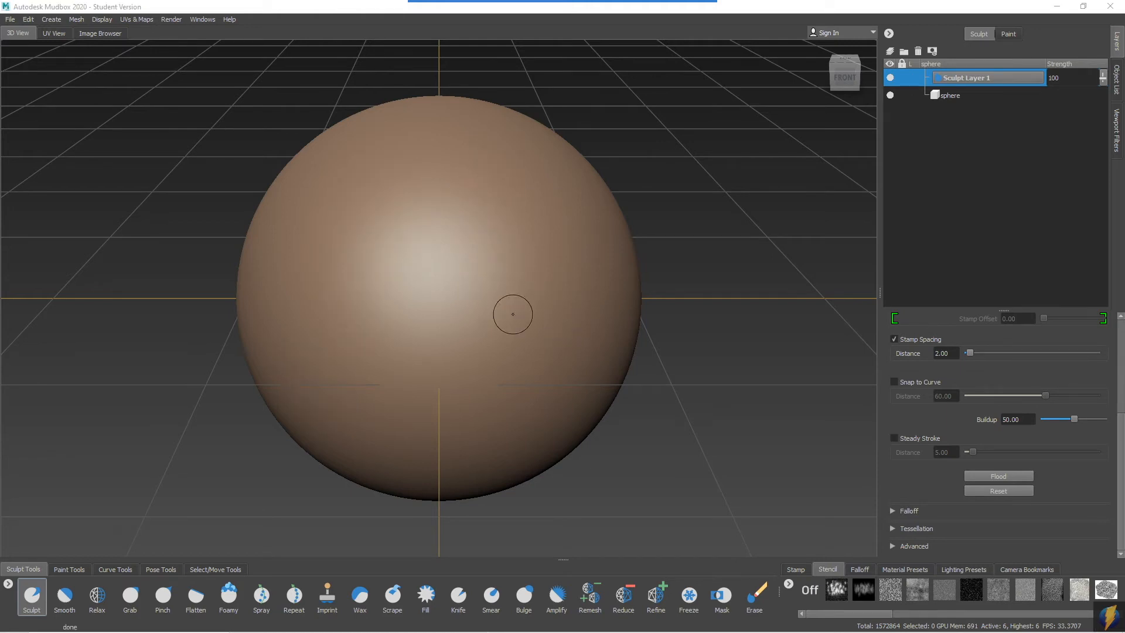
pyautogui.moveTo(358, 182)
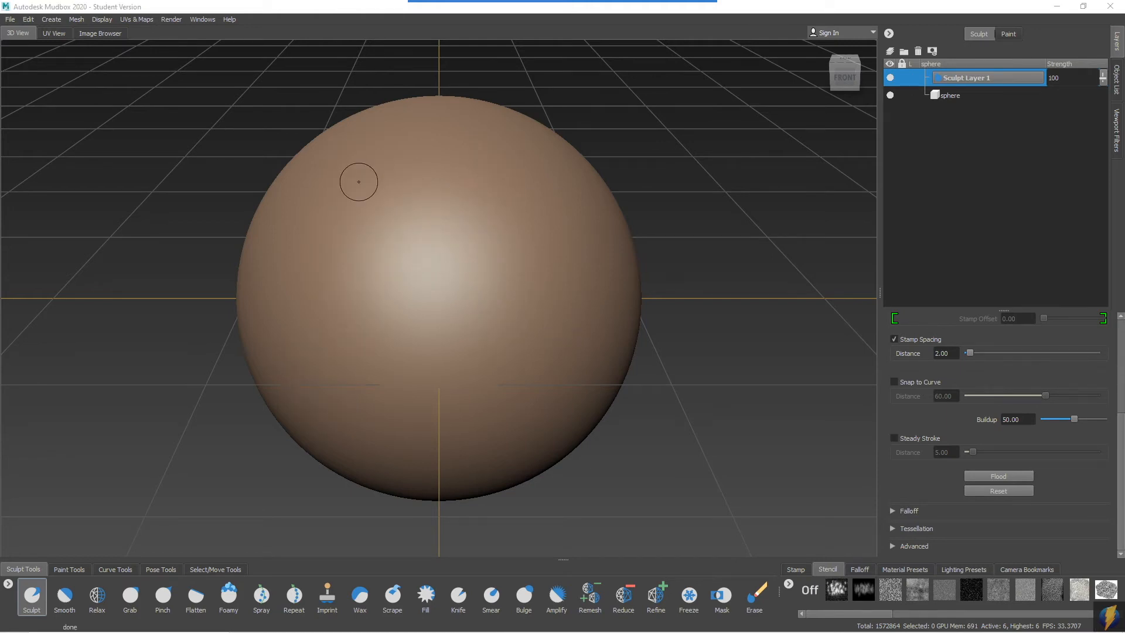
pyautogui.moveTo(375, 188)
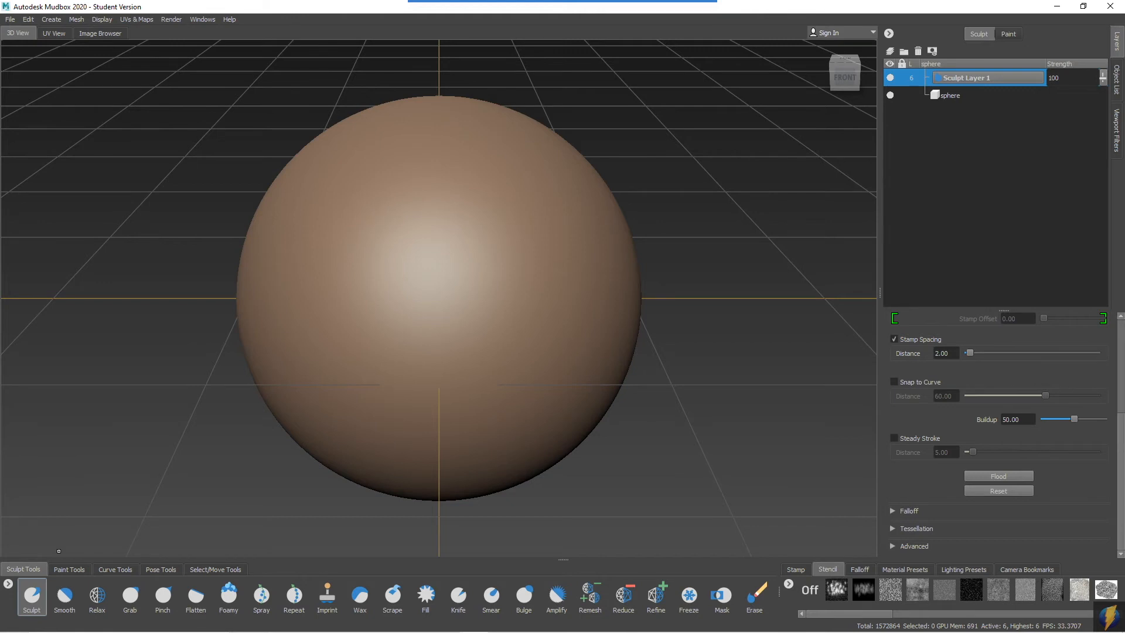
pyautogui.click(366, 172)
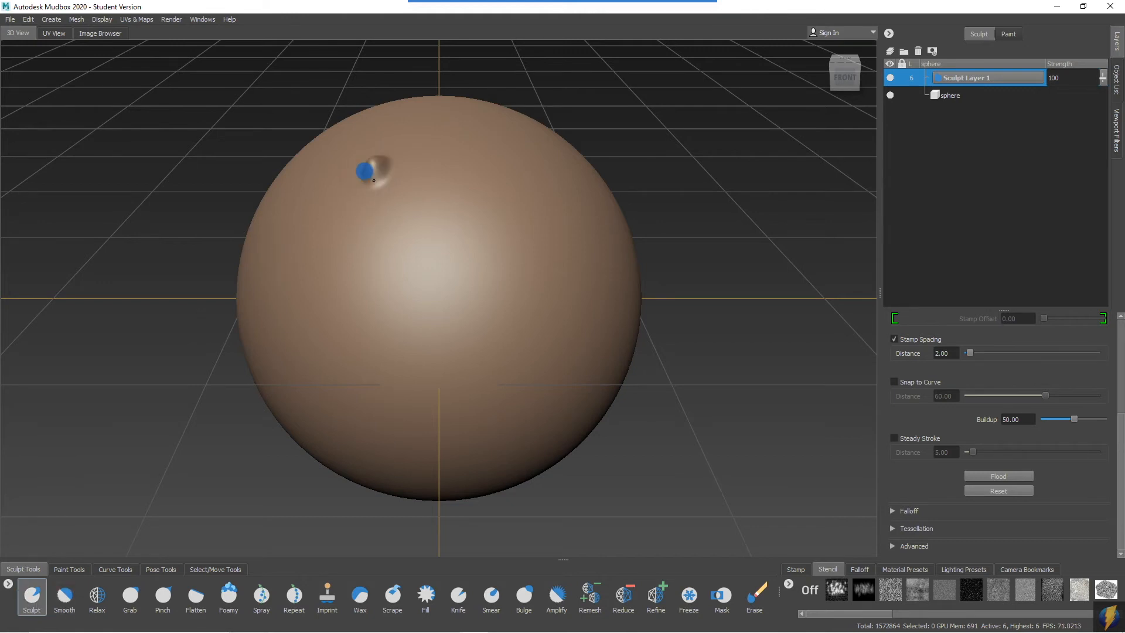
pyautogui.moveTo(364, 170); pyautogui.dragTo(345, 343)
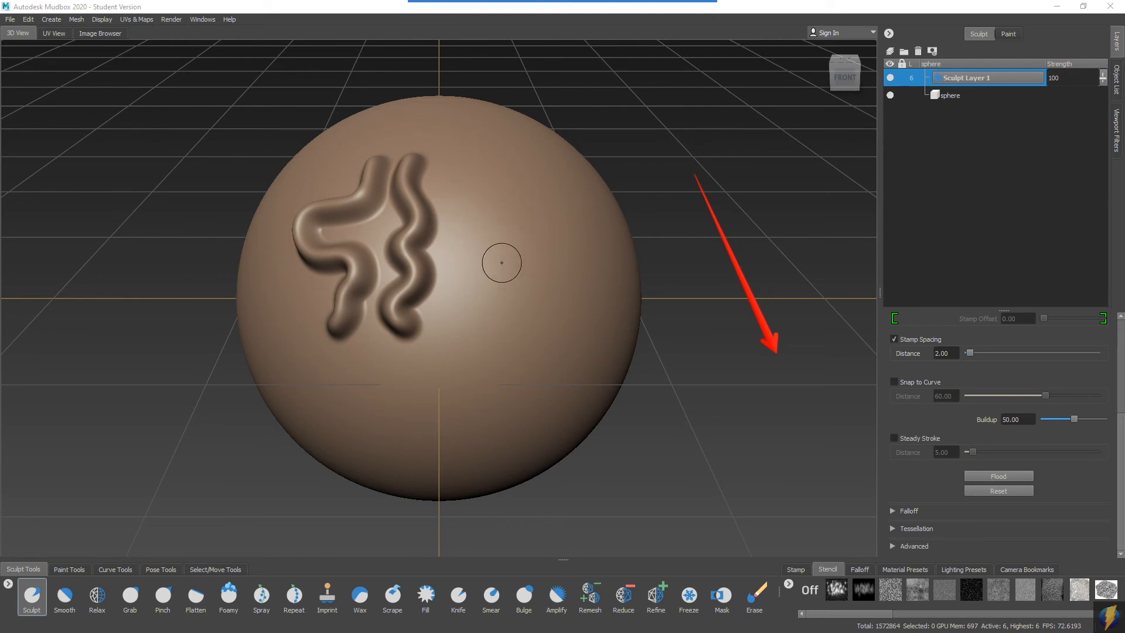
pyautogui.moveTo(441, 238)
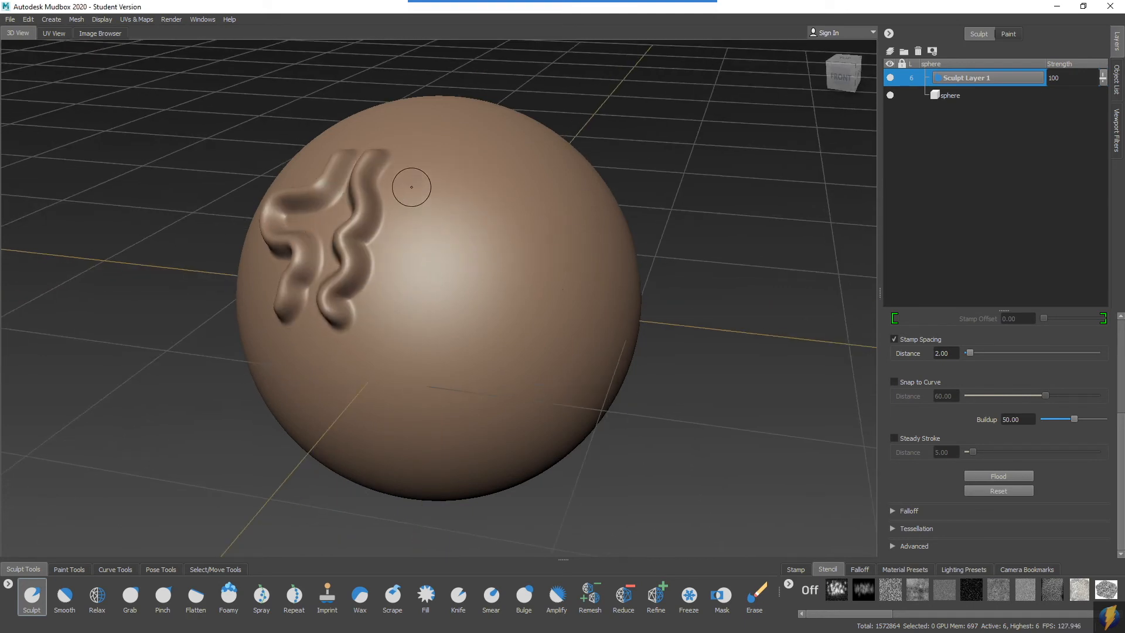
# - Add a third wavy stroke beside the others and start recording a viewport movie
pyautogui.moveTo(412, 186); pyautogui.dragTo(447, 294)
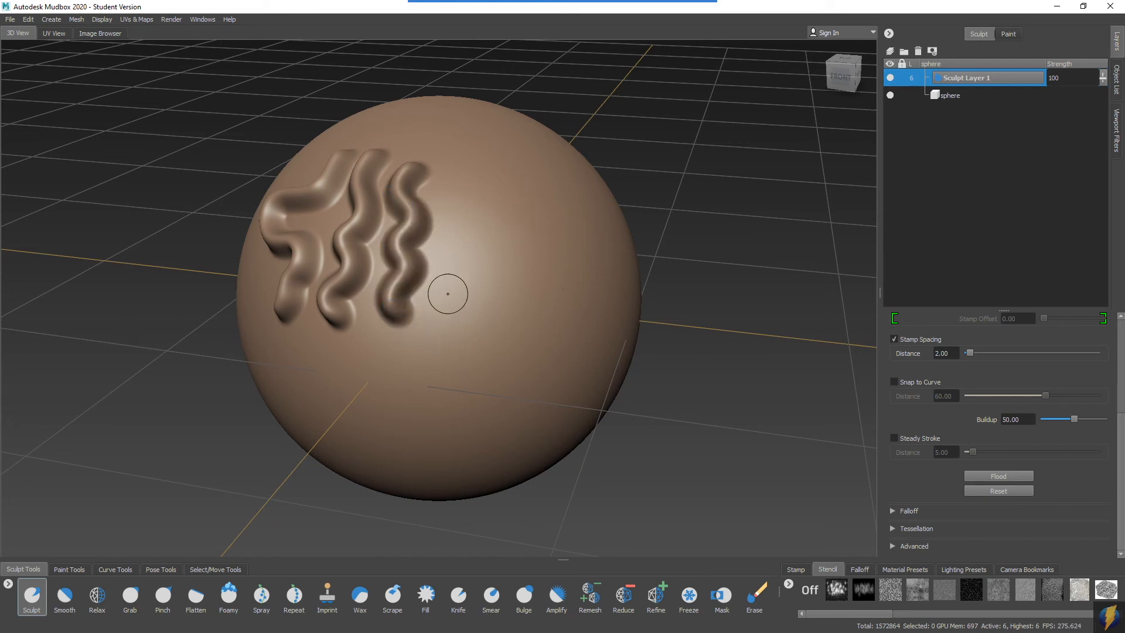
pyautogui.moveTo(473, 237)
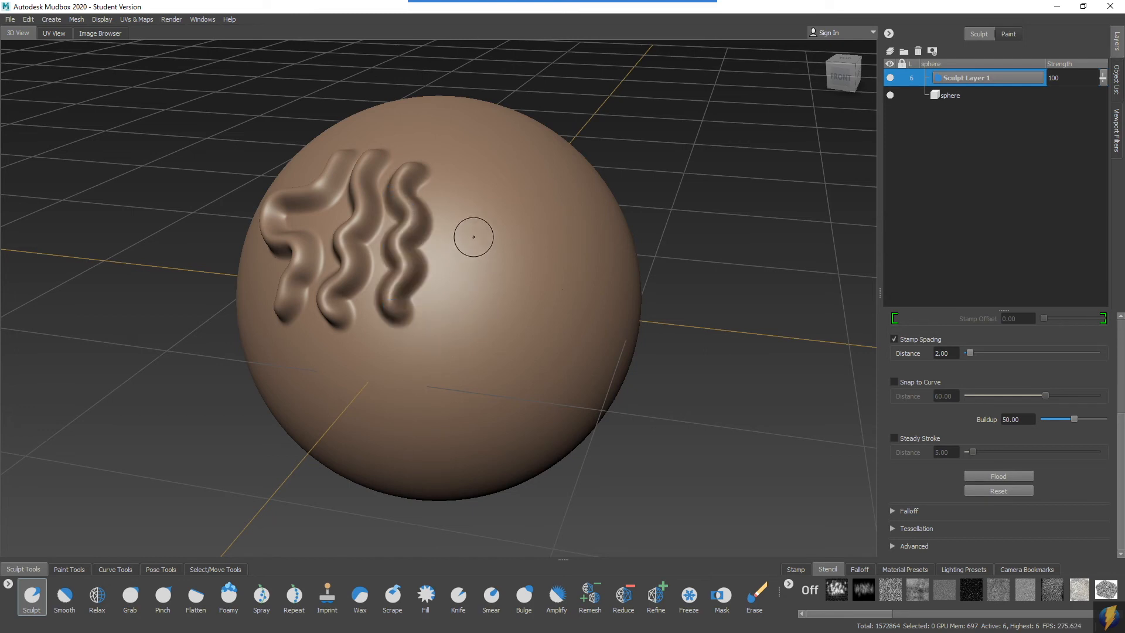
pyautogui.moveTo(428, 247)
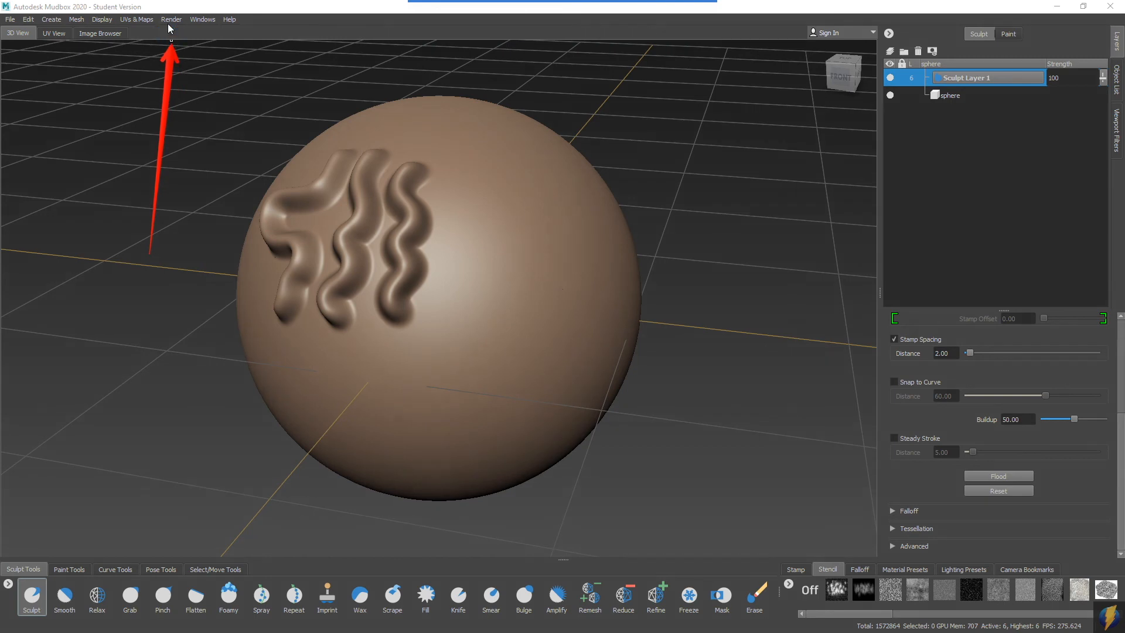
pyautogui.click(171, 19)
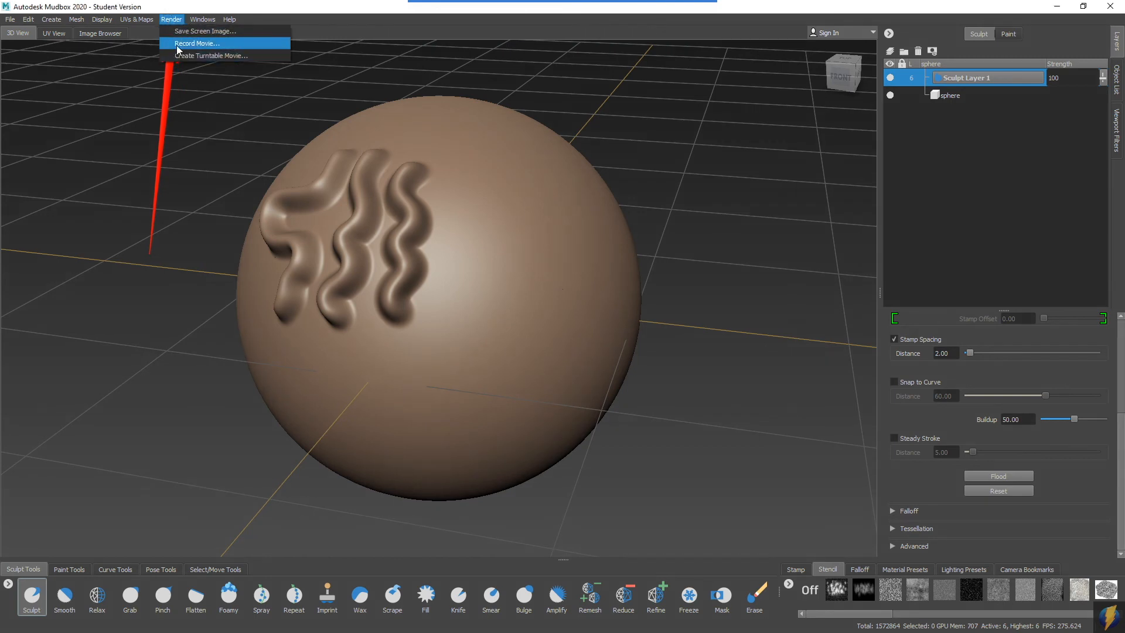
pyautogui.click(195, 43)
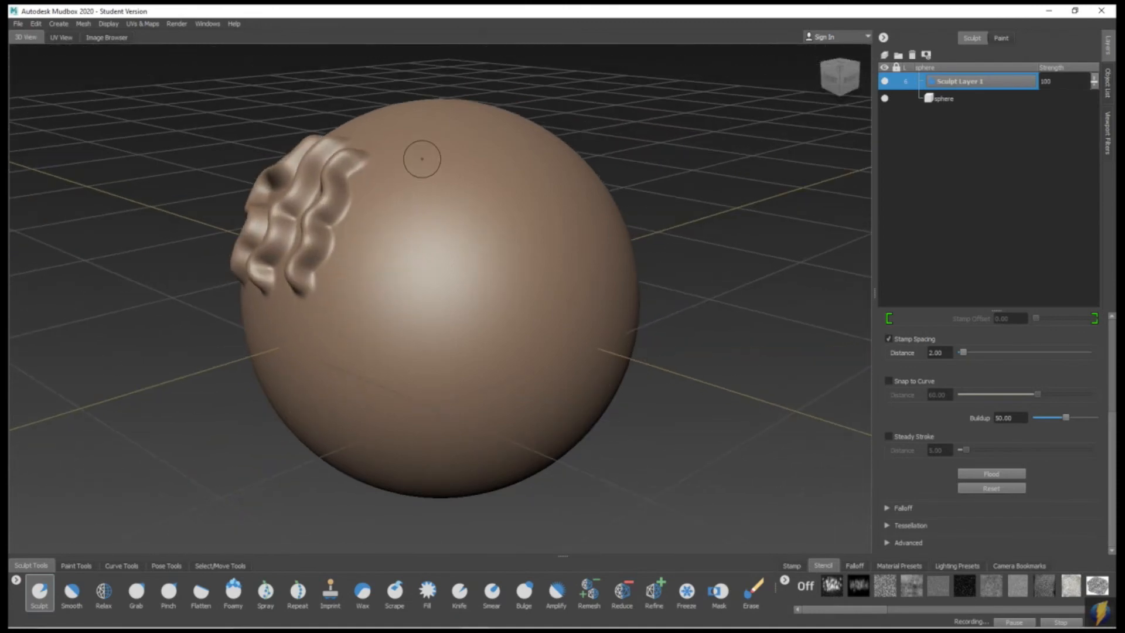
# - Sculpt winding strokes: a thin one near the top, wide ones across the front, one on the right
pyautogui.click(422, 159)
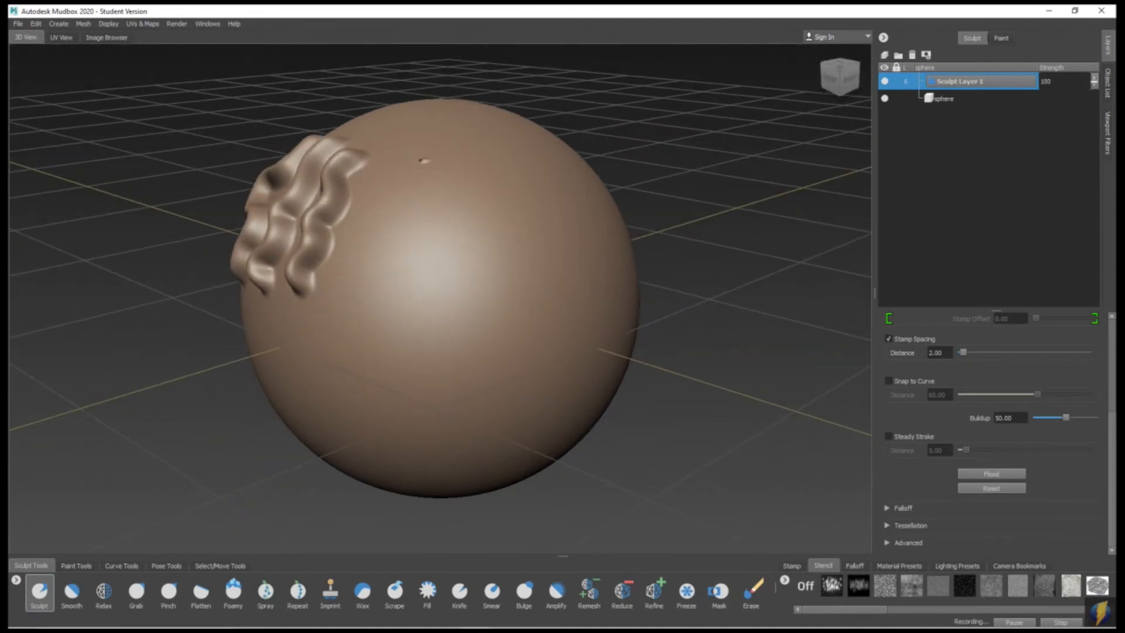
pyautogui.moveTo(419, 162); pyautogui.dragTo(481, 205)
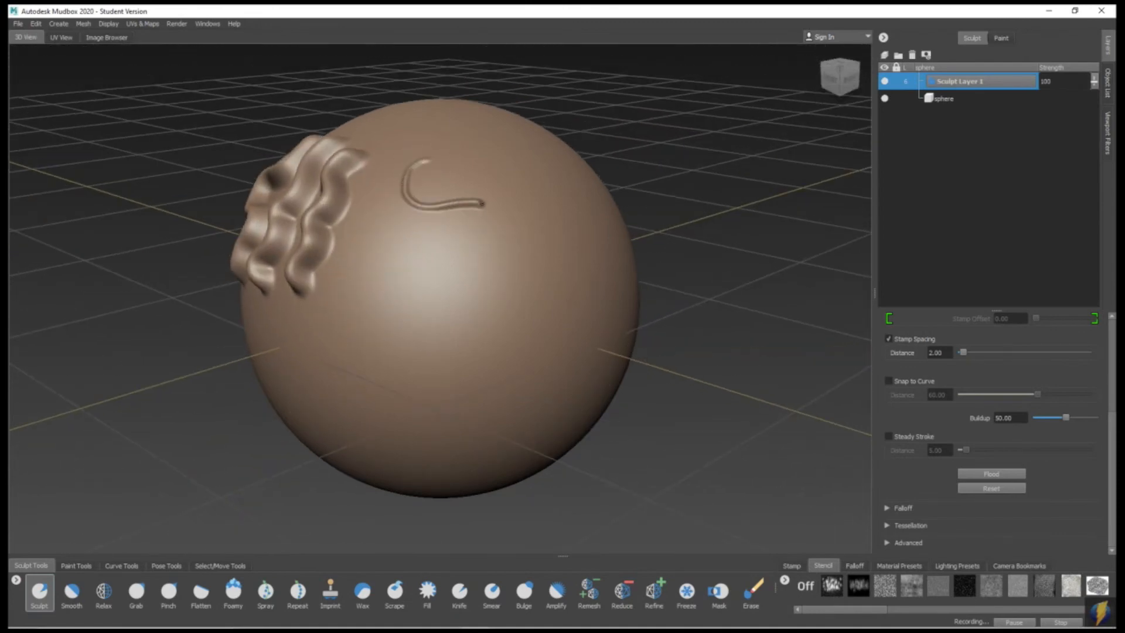
pyautogui.moveTo(467, 201); pyautogui.dragTo(431, 338)
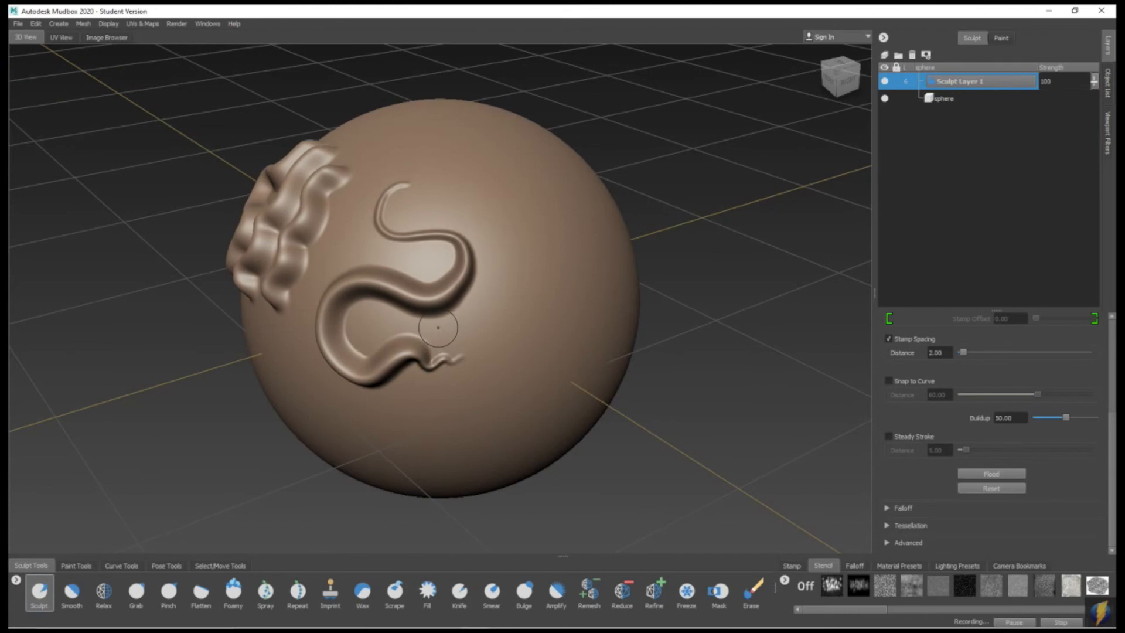
pyautogui.moveTo(438, 329); pyautogui.dragTo(488, 309)
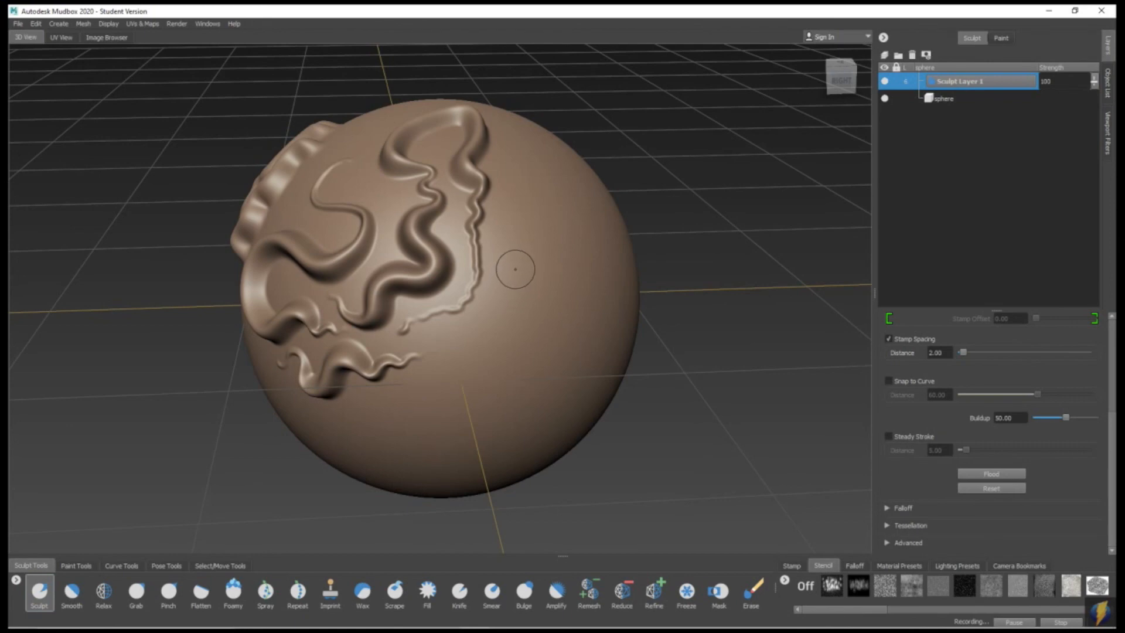
pyautogui.moveTo(514, 271); pyautogui.dragTo(492, 365)
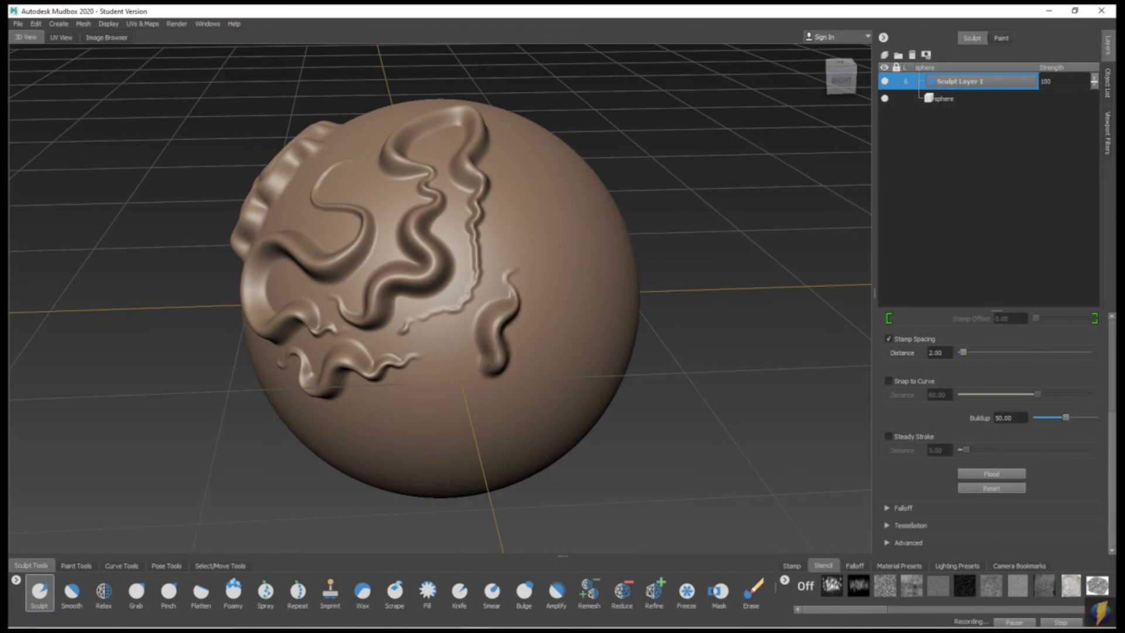